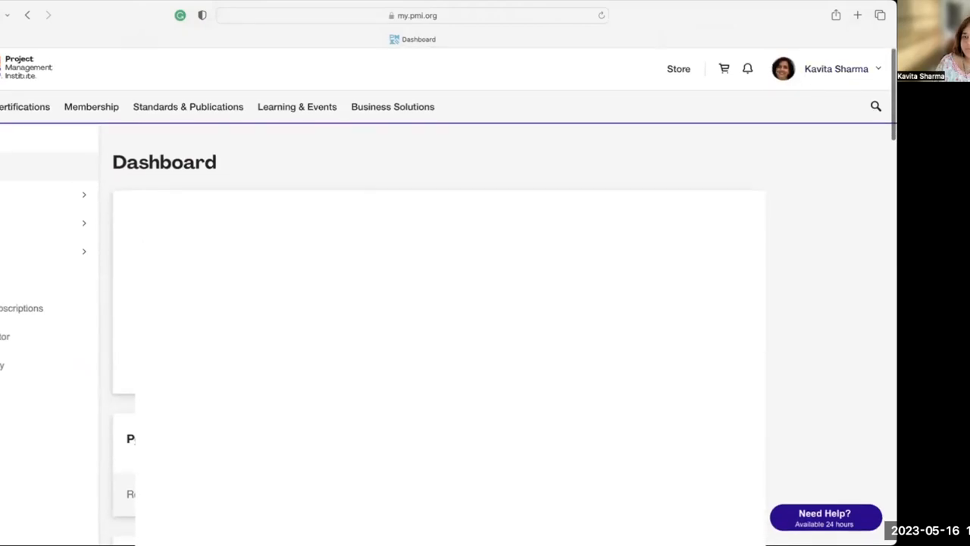
Begin reporting PDUs from the PMP certification card on the dashboard.
{"action": "scroll", "scroll_direction": "down", "scroll_amount": 3}
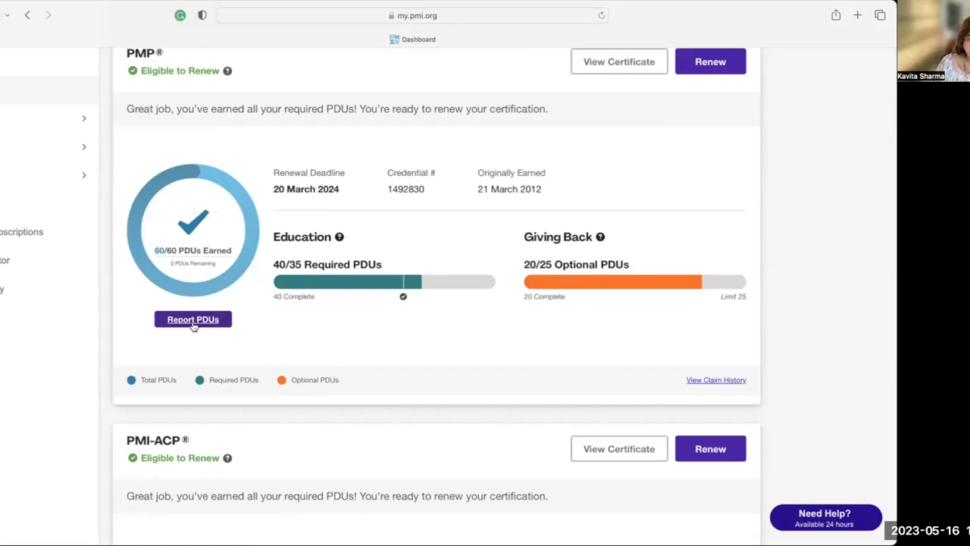
{"action": "mouse_move", "coordinate": [219, 280]}
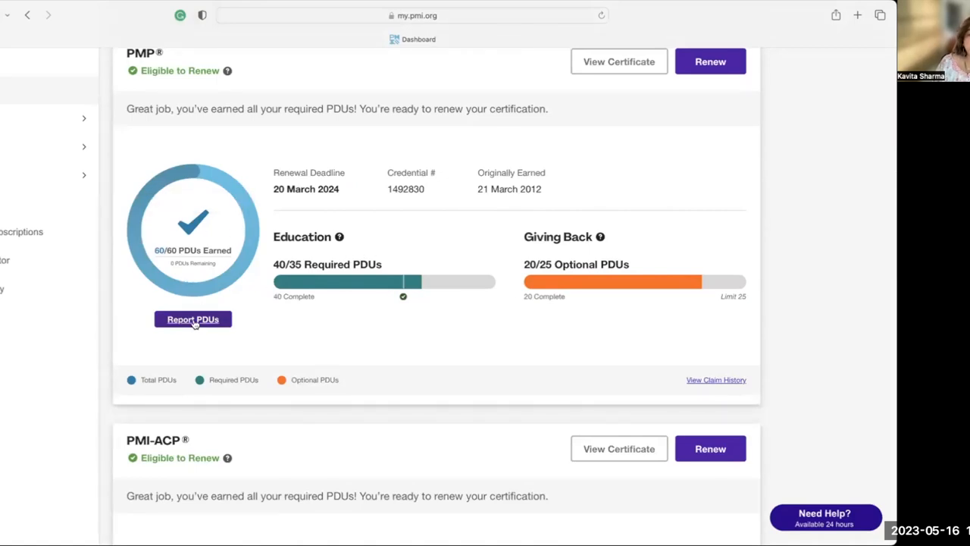
{"action": "left_click", "coordinate": [192, 319]}
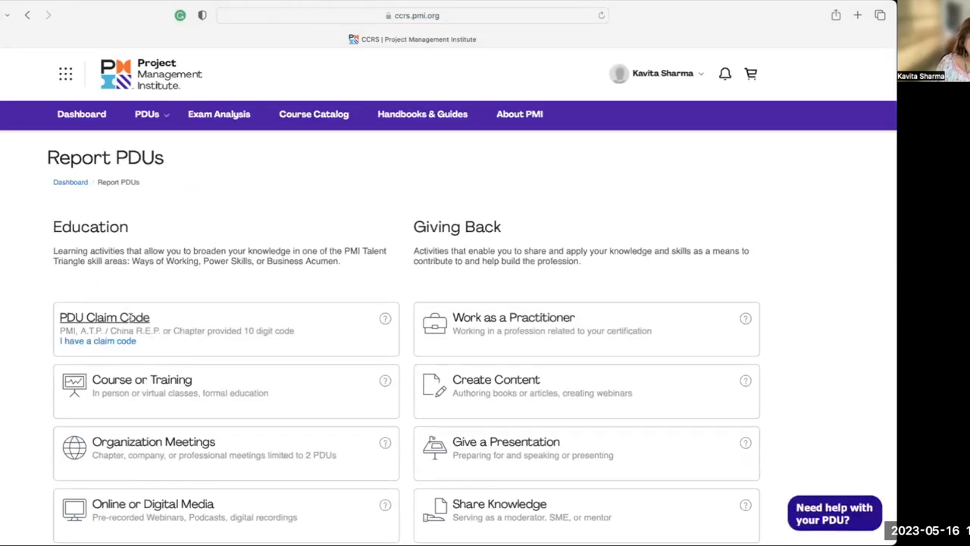
Choose the Course or Training activity under Education to start a claim.
{"action": "left_click", "coordinate": [97, 340]}
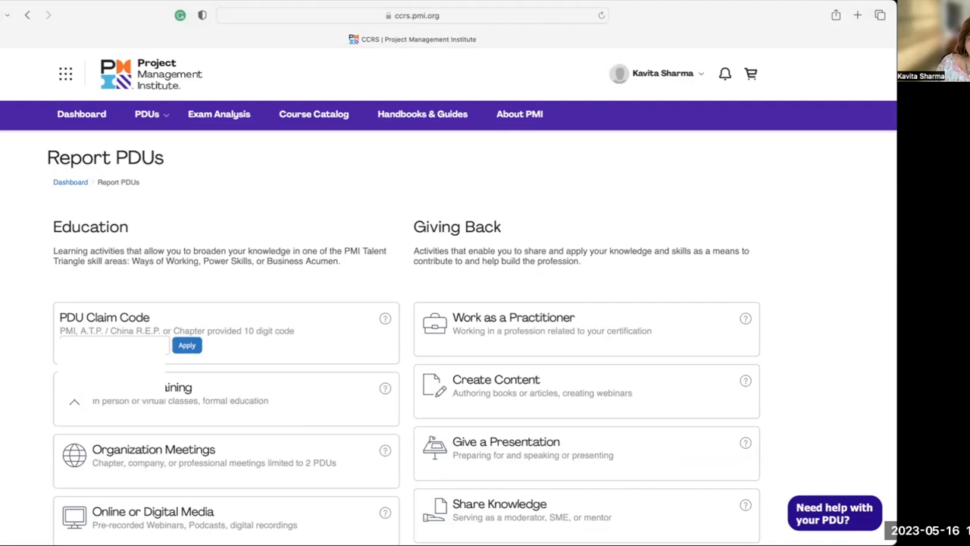
{"action": "left_click", "coordinate": [186, 345]}
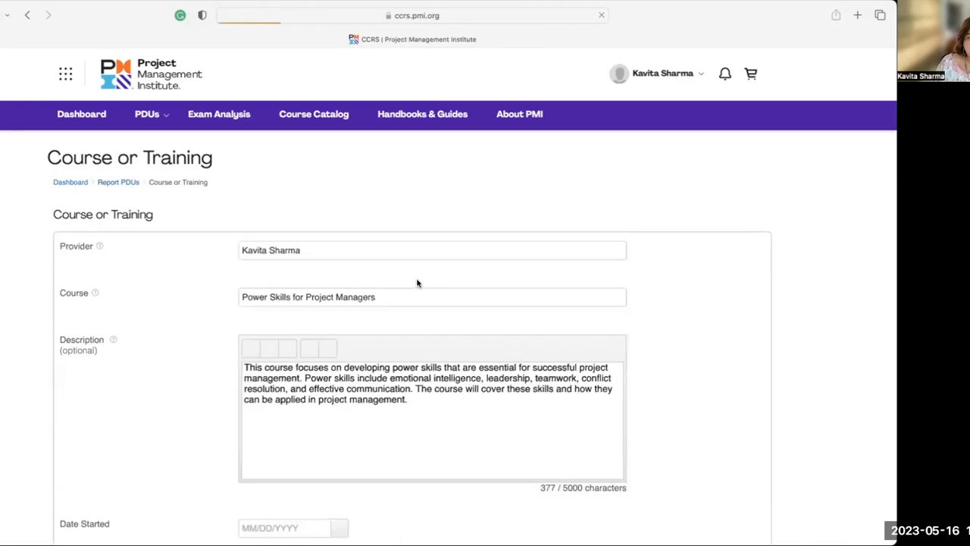
Enter dates 05/07/2023 to 05/16/2023 and give the course a five-star rating.
{"action": "scroll", "scroll_direction": "down", "scroll_amount": 3}
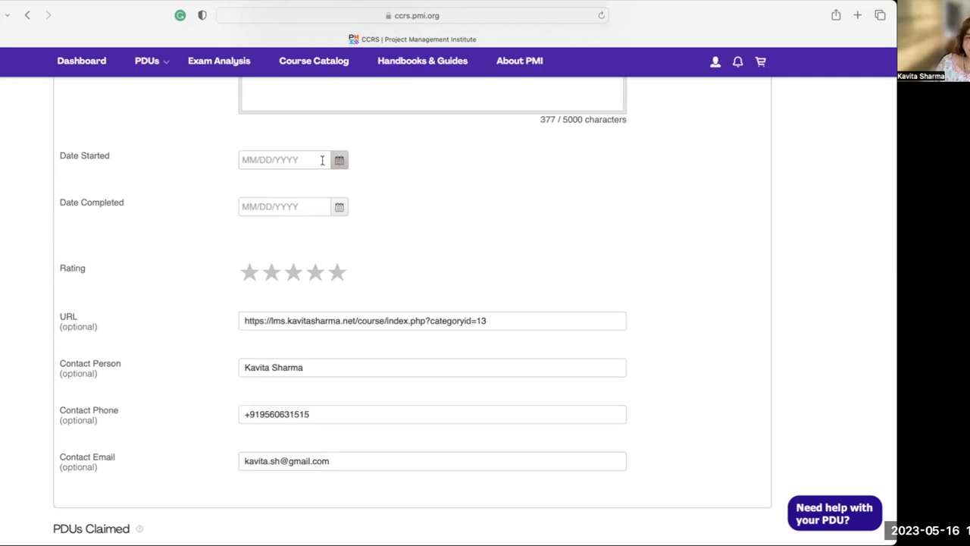
{"action": "left_click", "coordinate": [339, 159]}
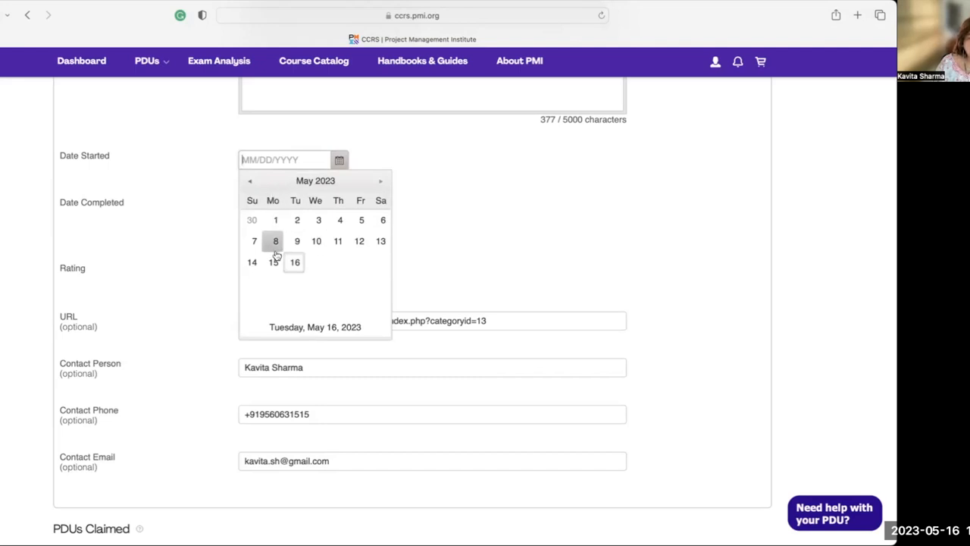
{"action": "left_click", "coordinate": [254, 241]}
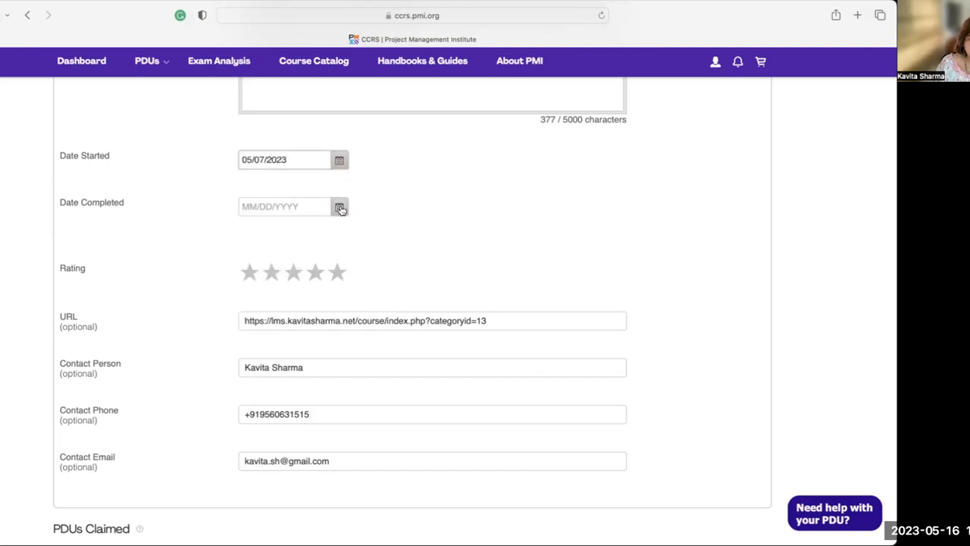
{"action": "type", "text": "05/16/2023"}
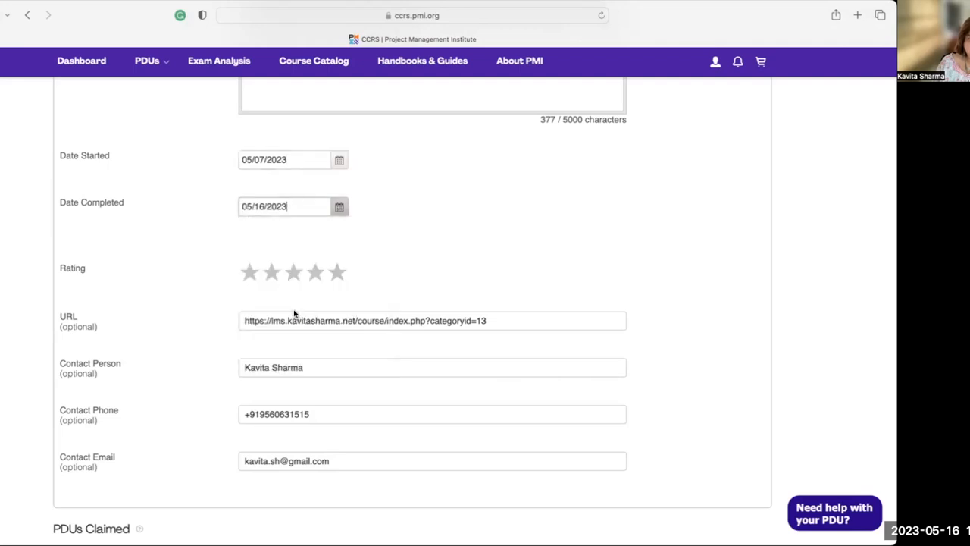
{"action": "mouse_move", "coordinate": [275, 220]}
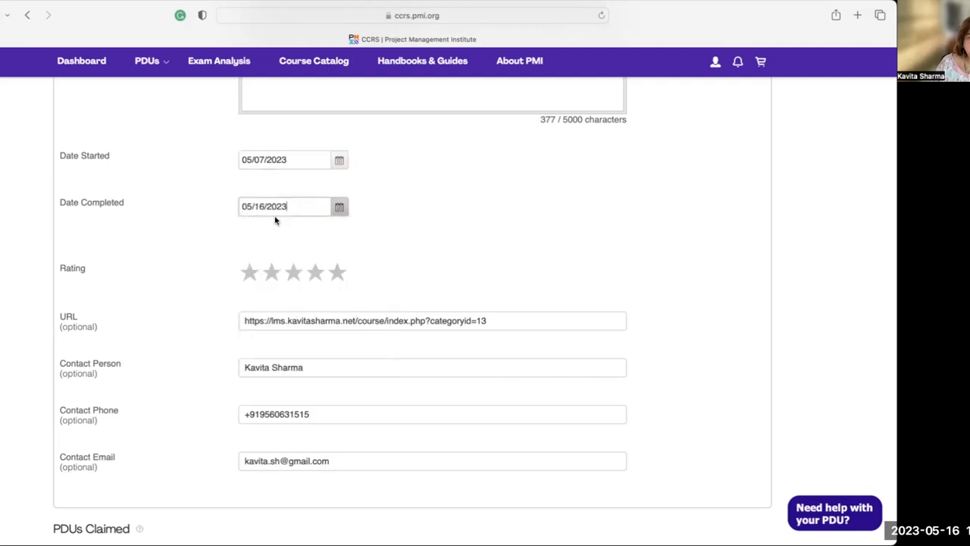
{"action": "left_click", "coordinate": [337, 272]}
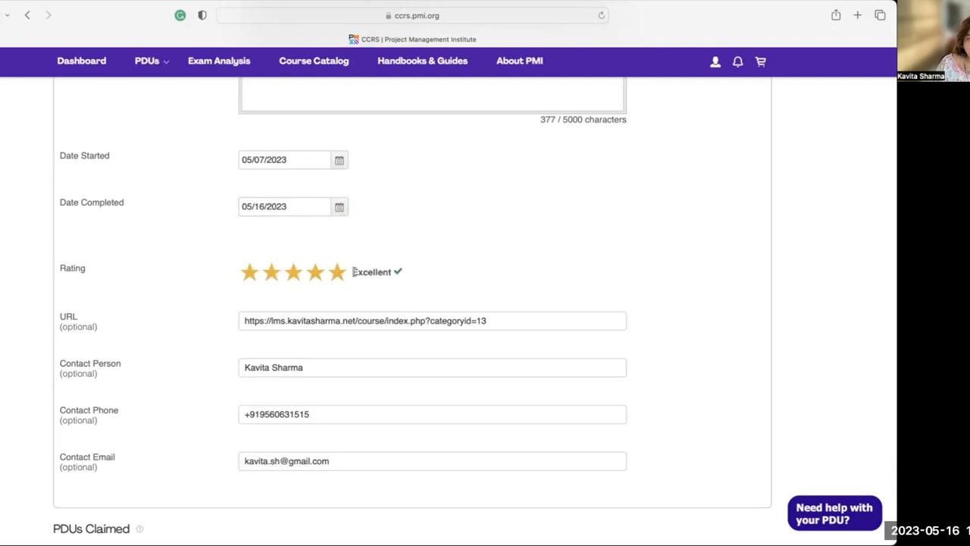
Agree the 10 Power Skills PDU claim is accurate and submit it.
{"action": "scroll", "scroll_direction": "down", "scroll_amount": 3}
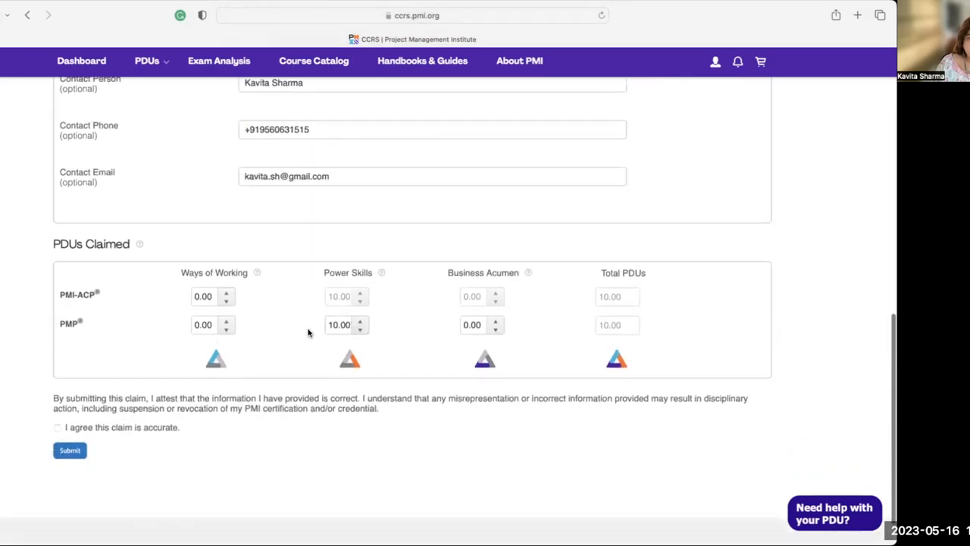
{"action": "mouse_move", "coordinate": [147, 368]}
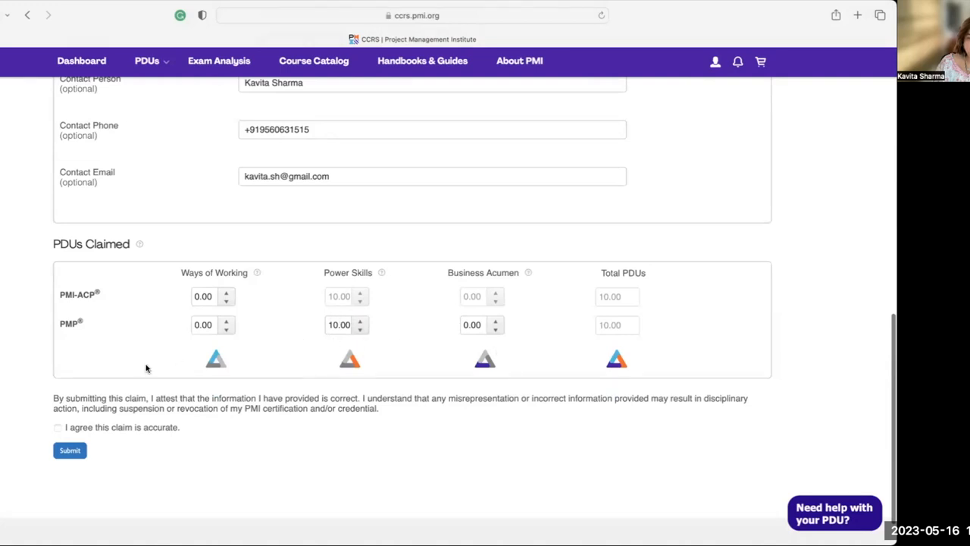
{"action": "mouse_move", "coordinate": [392, 335]}
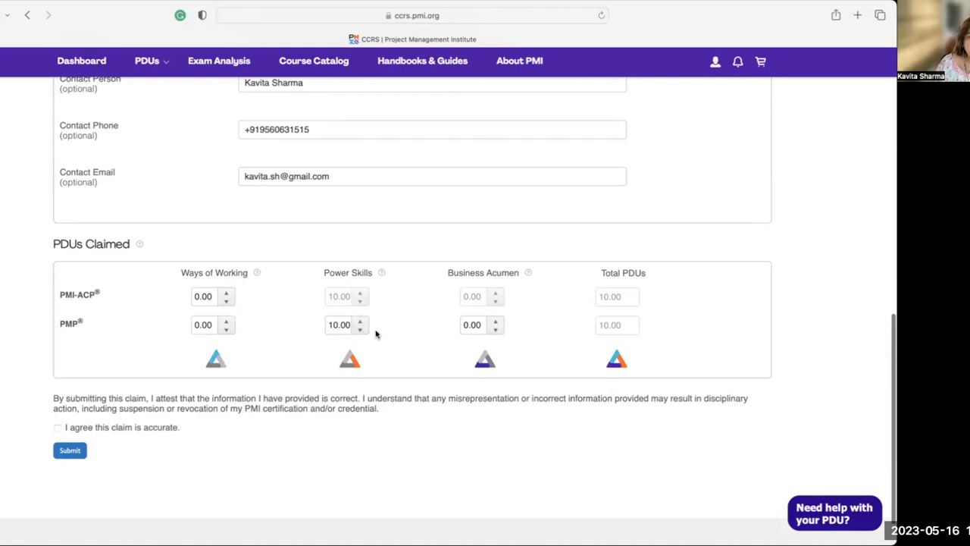
{"action": "mouse_move", "coordinate": [307, 295]}
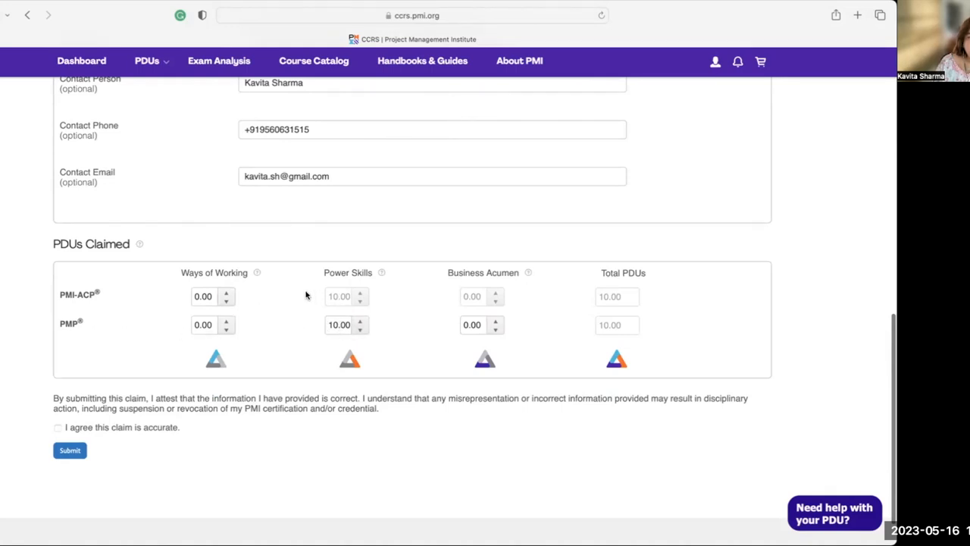
{"action": "mouse_move", "coordinate": [28, 434]}
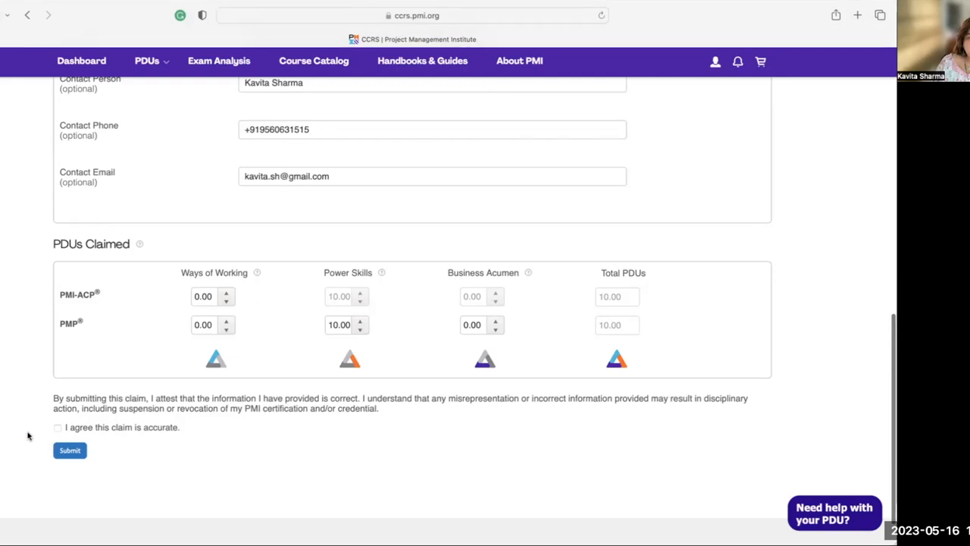
{"action": "left_click", "coordinate": [58, 428]}
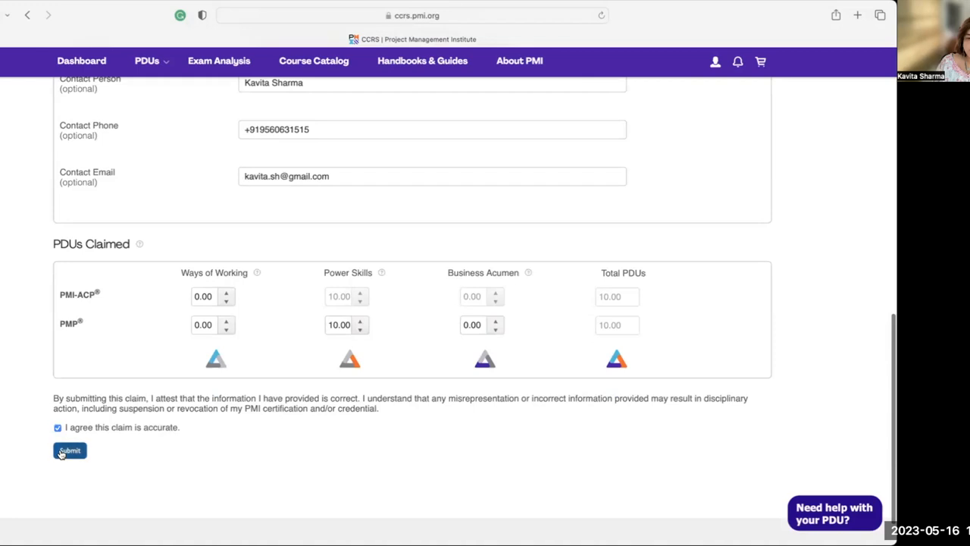
{"action": "left_click", "coordinate": [69, 450]}
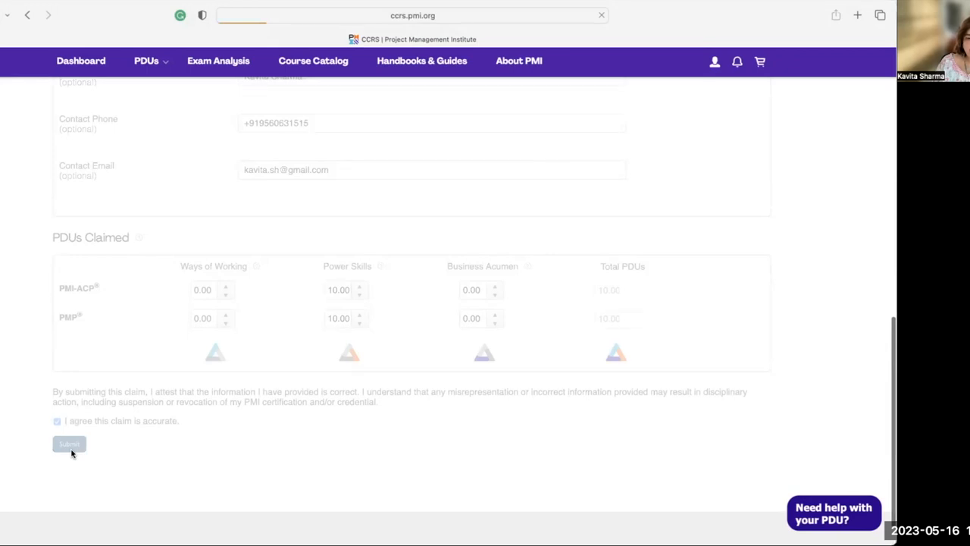
Return to the dashboard and find the PMI-ACP card at 30/30 PDUs.
{"action": "left_click", "coordinate": [69, 443]}
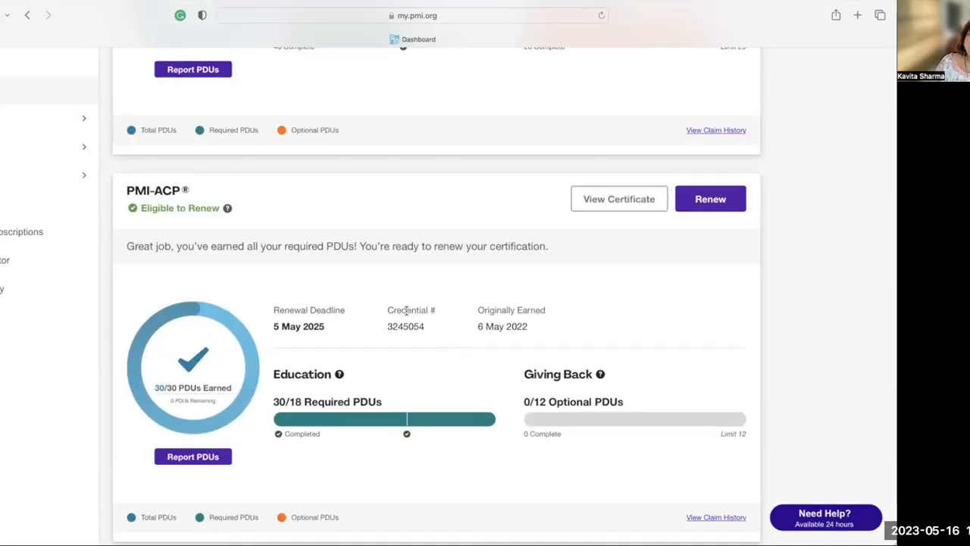
{"action": "mouse_move", "coordinate": [367, 450]}
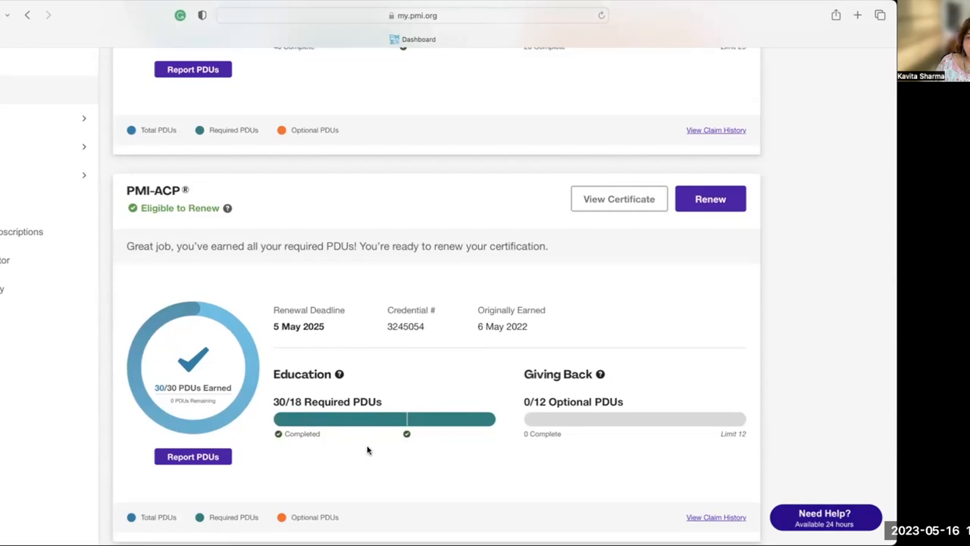
{"action": "mouse_move", "coordinate": [340, 375]}
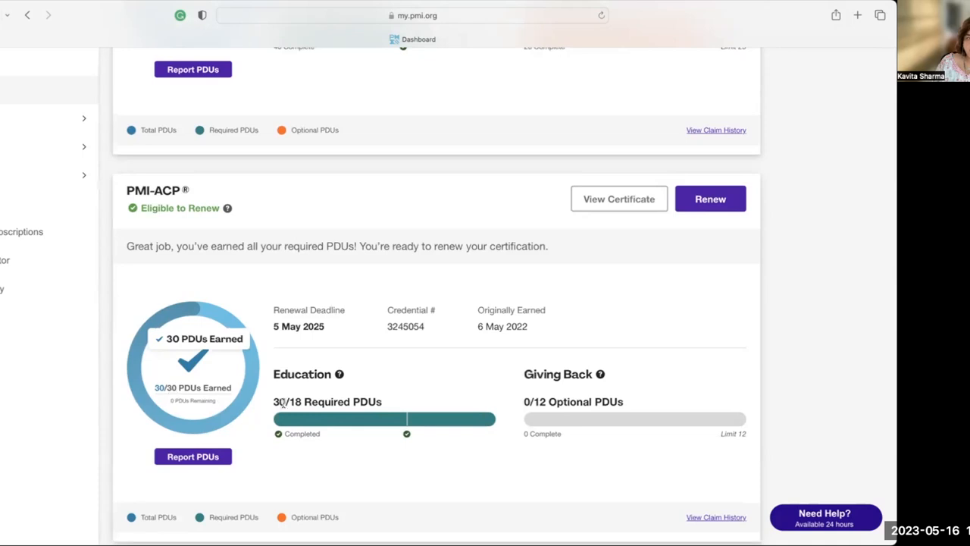
{"action": "scroll", "scroll_direction": "down", "scroll_amount": 3}
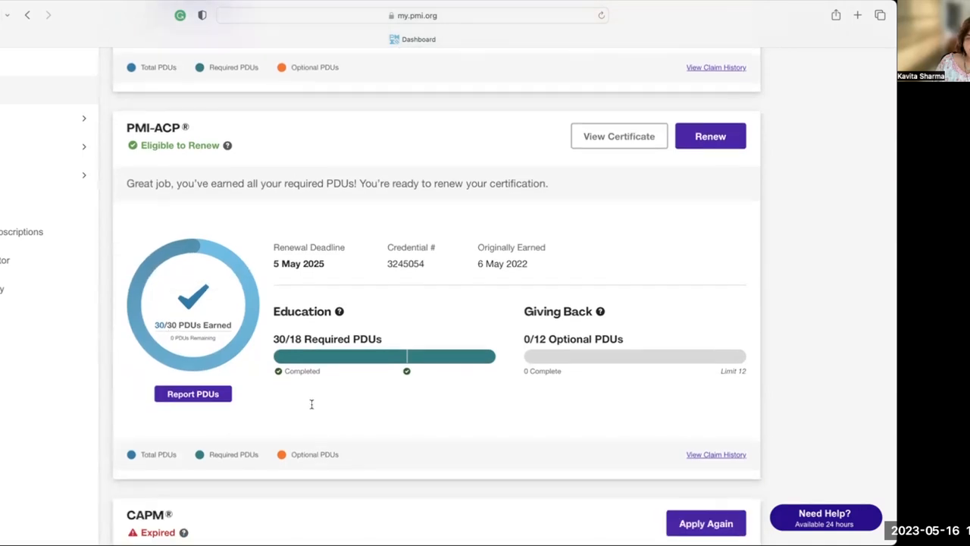